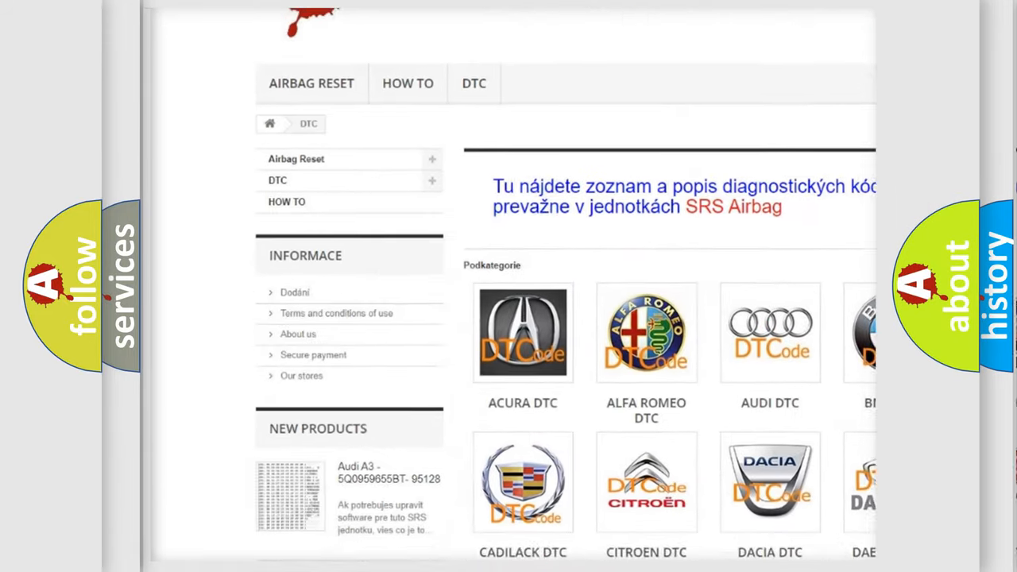
scroll(down, 3)
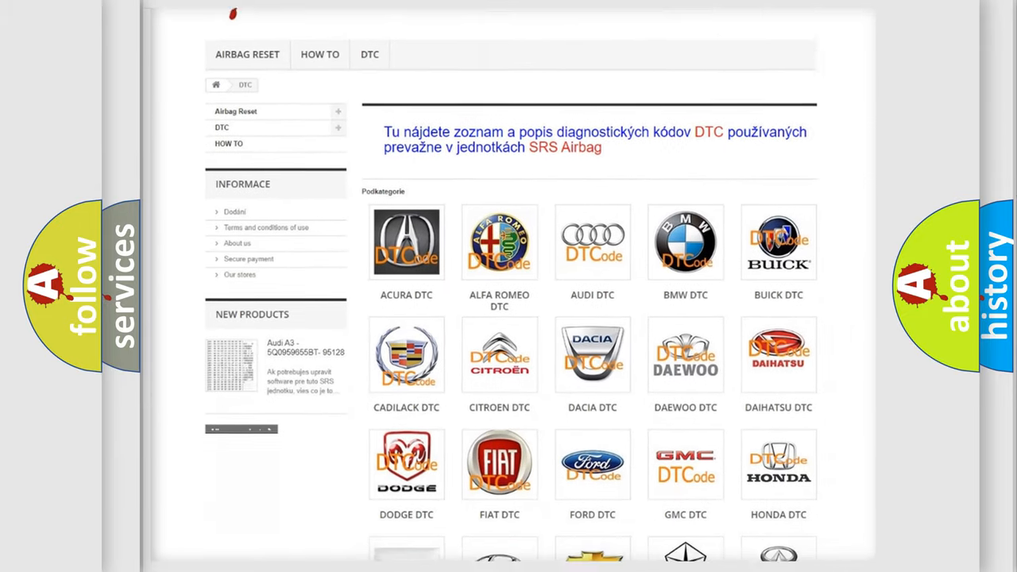
scroll(down, 3)
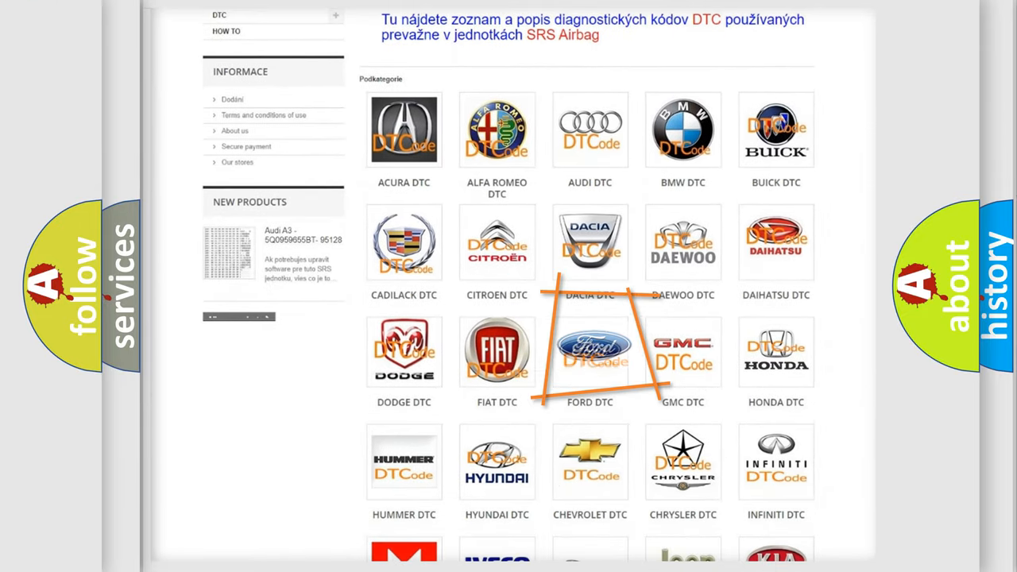